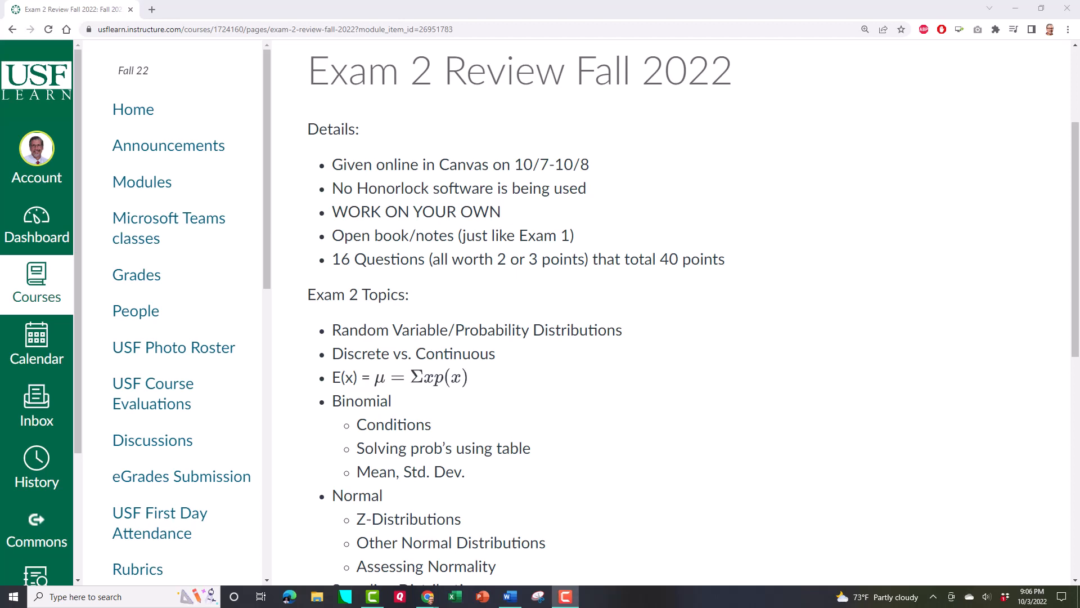
mouse_move(844, 121)
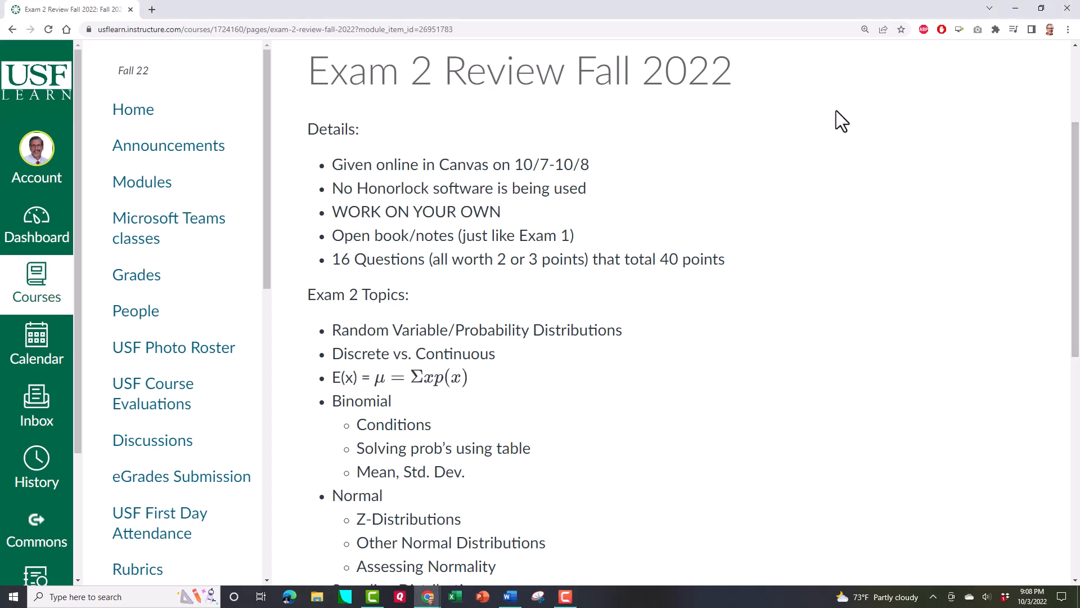
scroll(down, 3)
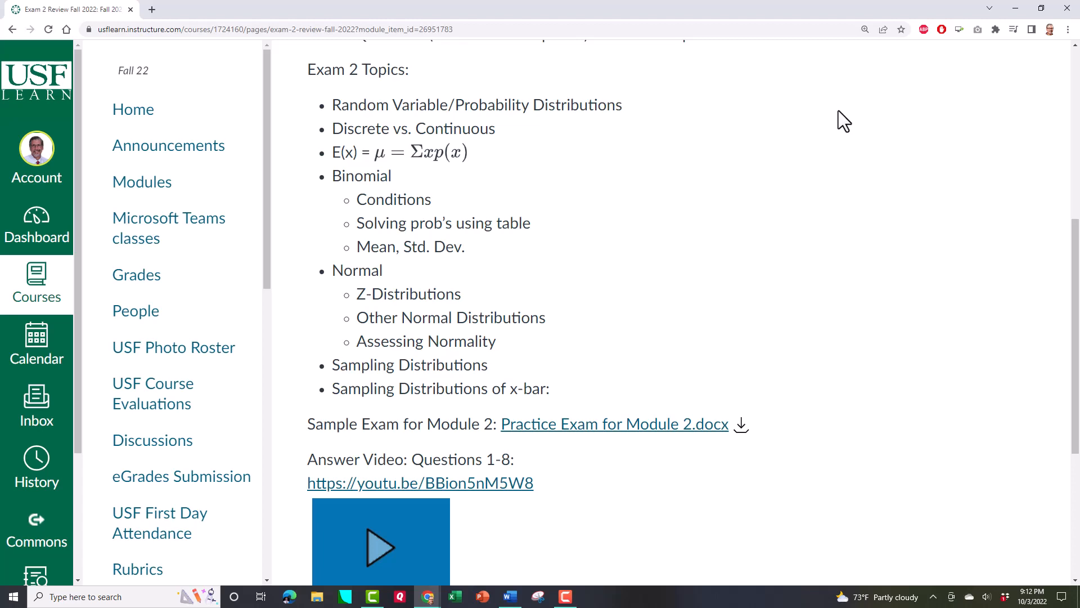
scroll(up, 3)
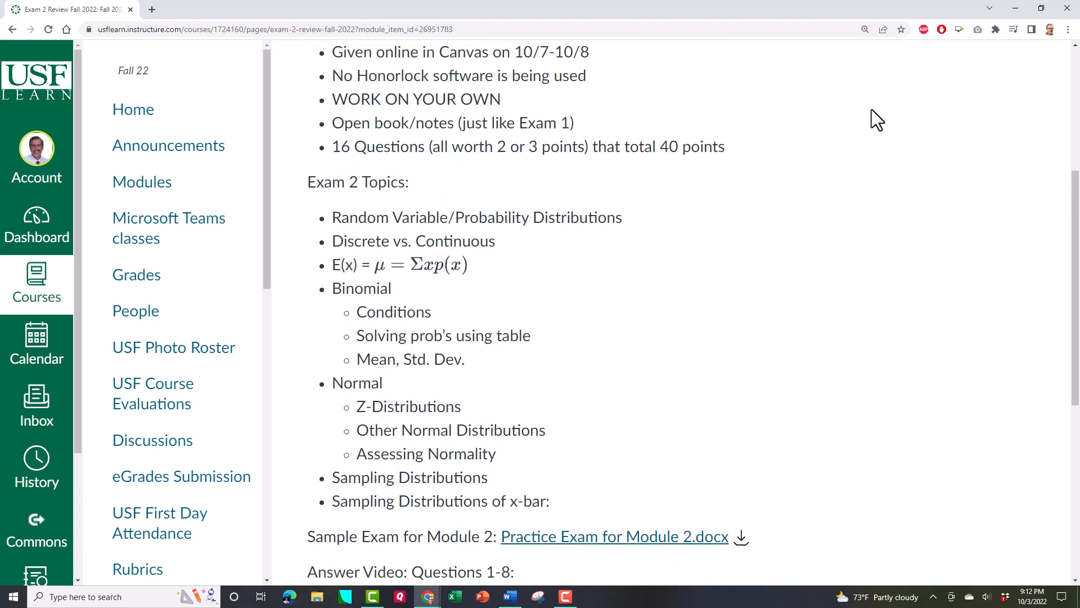
scroll(down, 3)
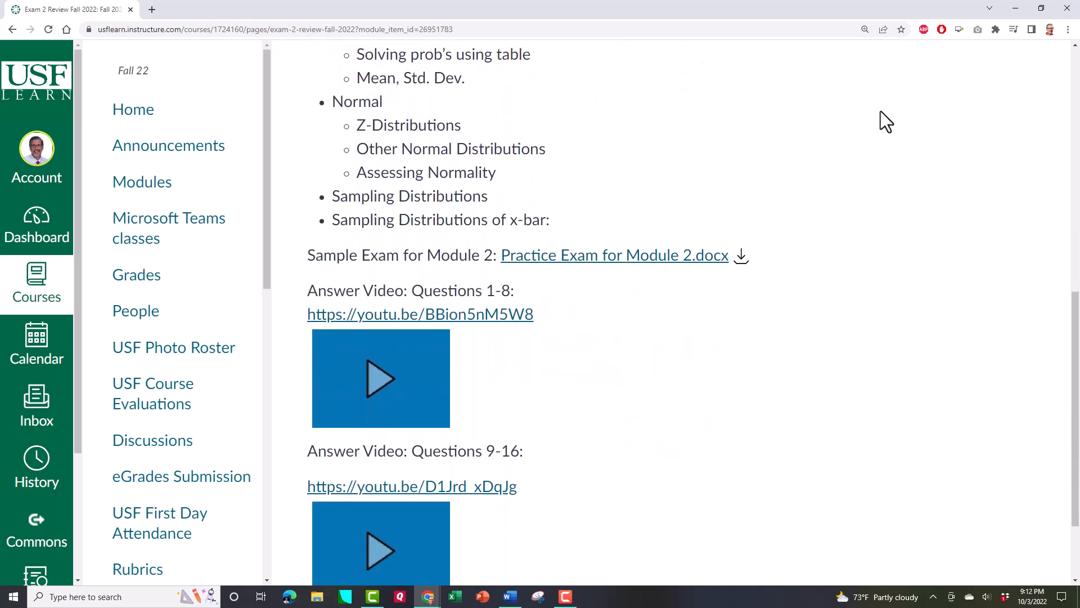
scroll(down, 3)
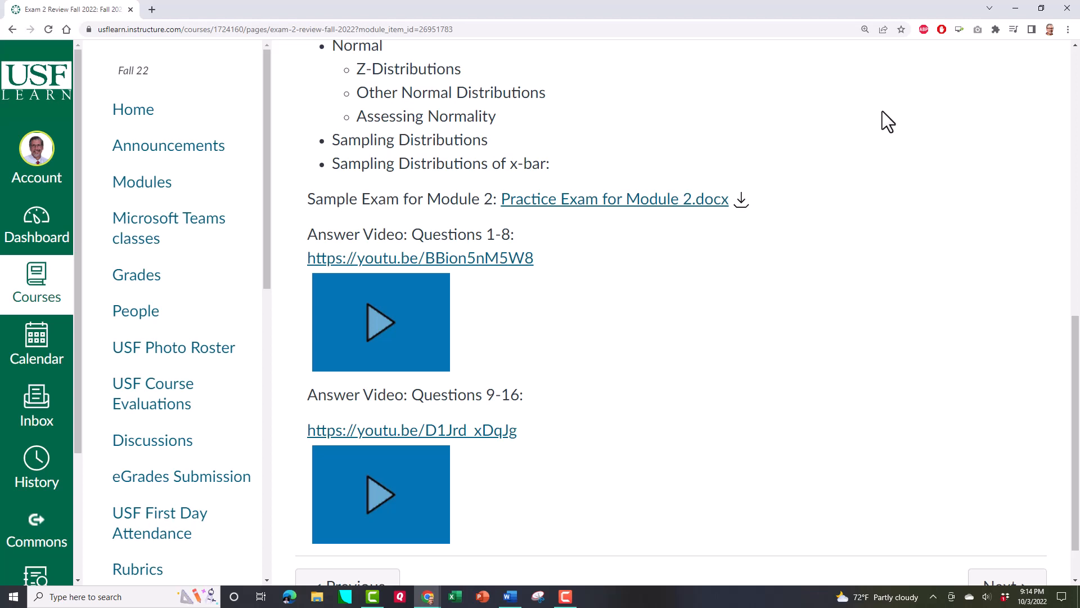
scroll(down, 3)
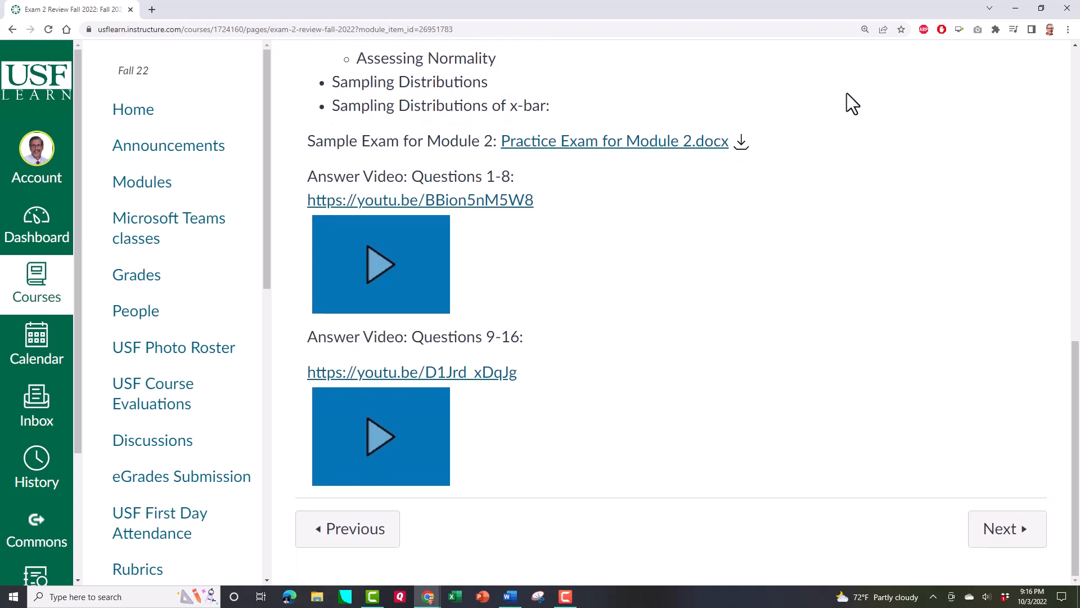
mouse_move(636, 233)
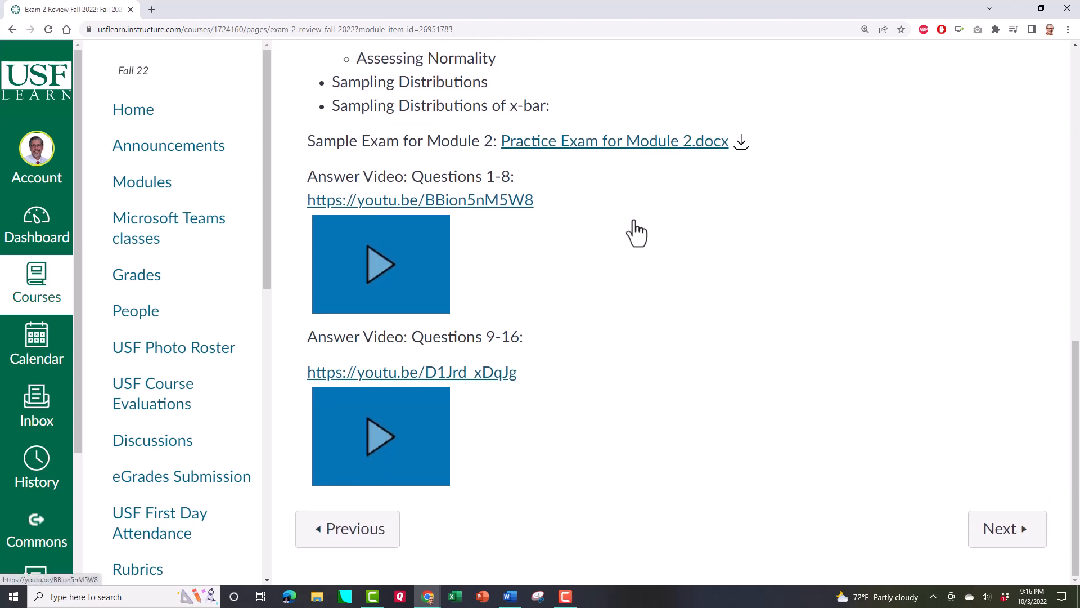